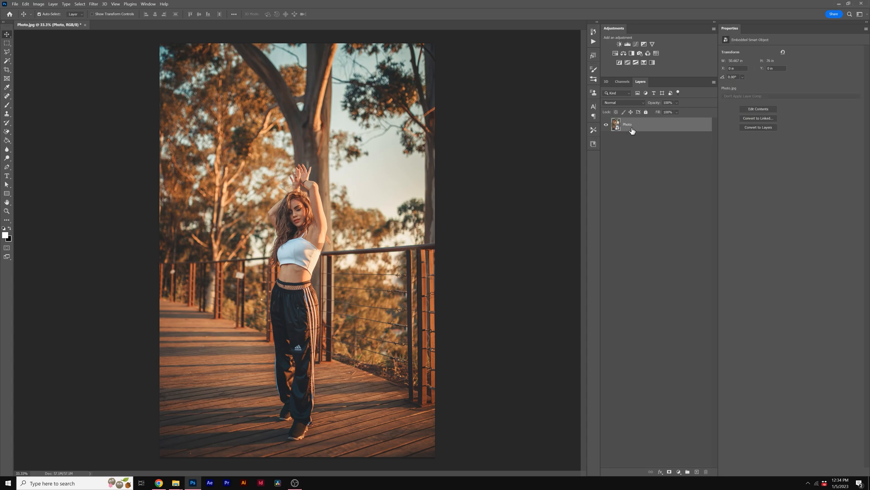
Step: Rasterize the Photo smart object layer into a regular pixel layer
{"action": "right_click", "coordinate": [627, 124]}
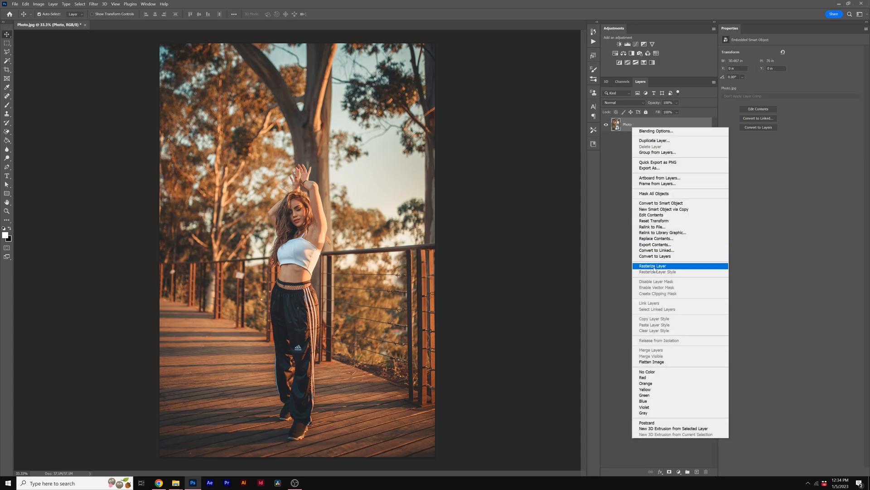
{"action": "left_click", "coordinate": [645, 265]}
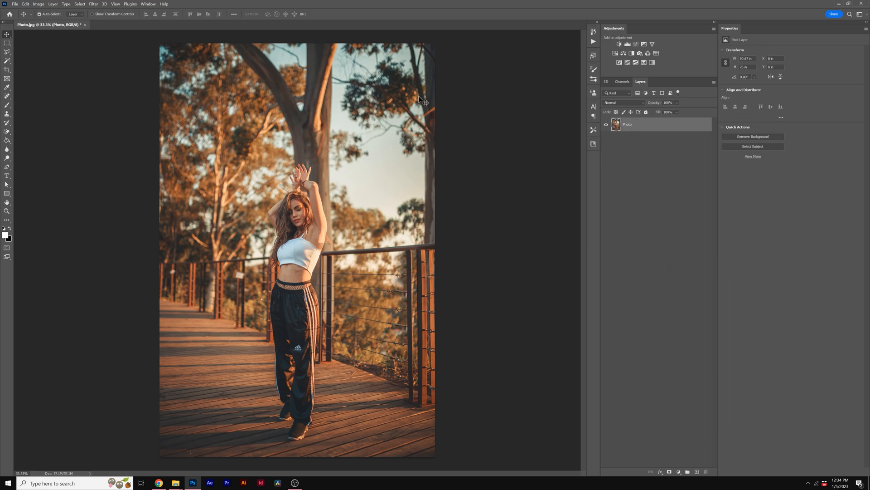
Step: Use Select > Subject to outline the woman on the boardwalk
{"action": "left_click", "coordinate": [79, 5]}
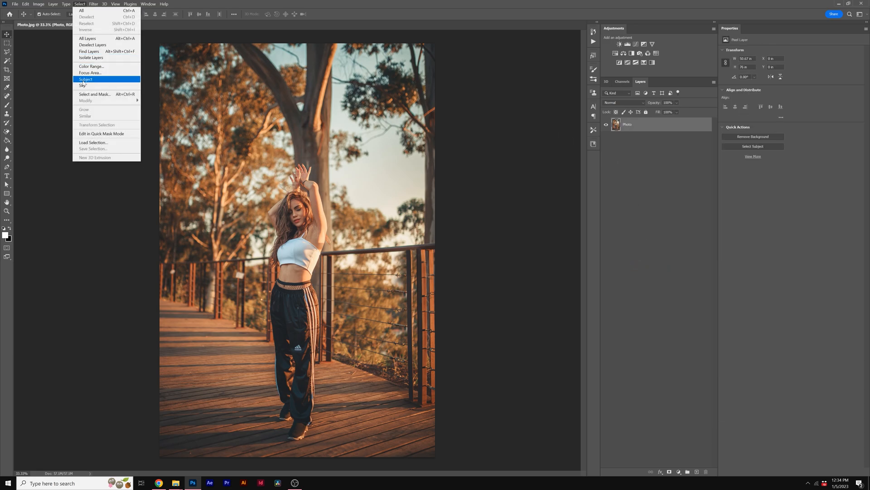
{"action": "left_click", "coordinate": [85, 79]}
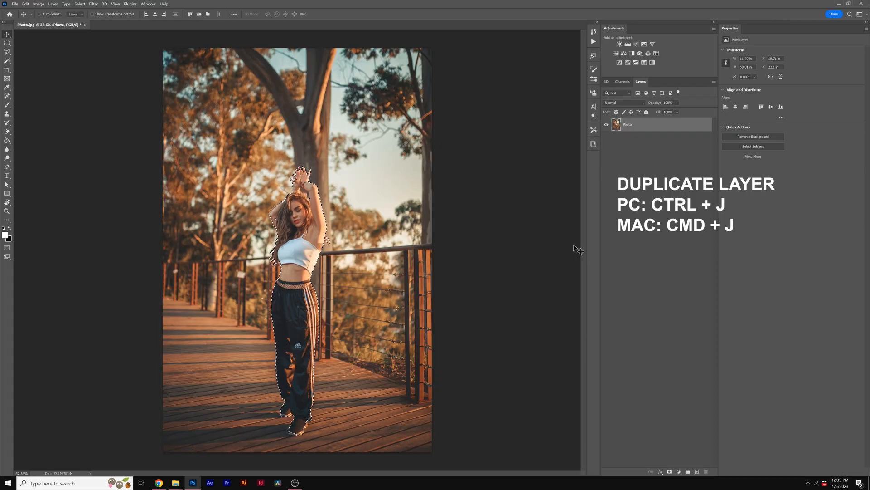
Step: Copy the woman to Layer 1, reload her pixels, and expand the selection 20 px
{"action": "key", "text": "ctrl+j"}
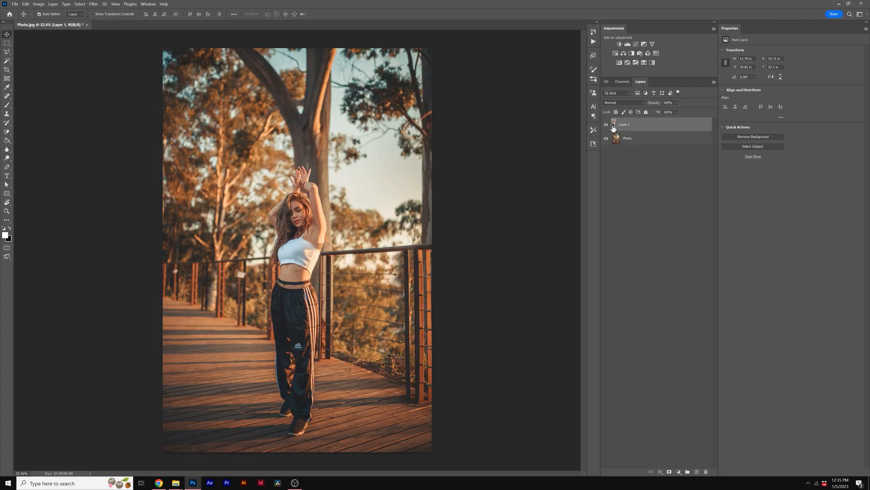
{"action": "right_click", "coordinate": [615, 124]}
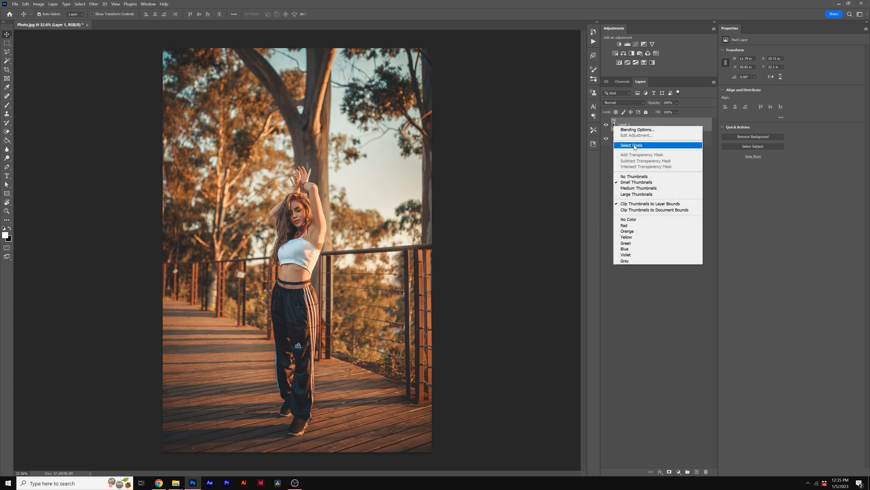
{"action": "left_click", "coordinate": [631, 145]}
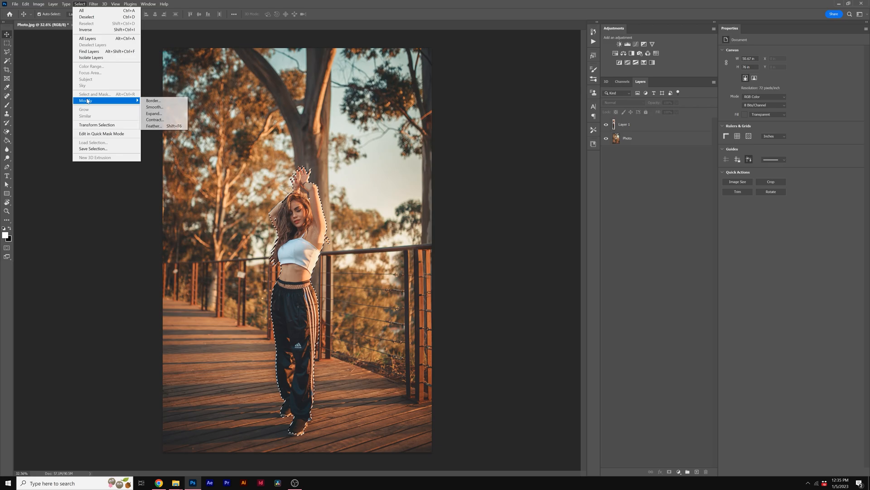
{"action": "left_click", "coordinate": [154, 113]}
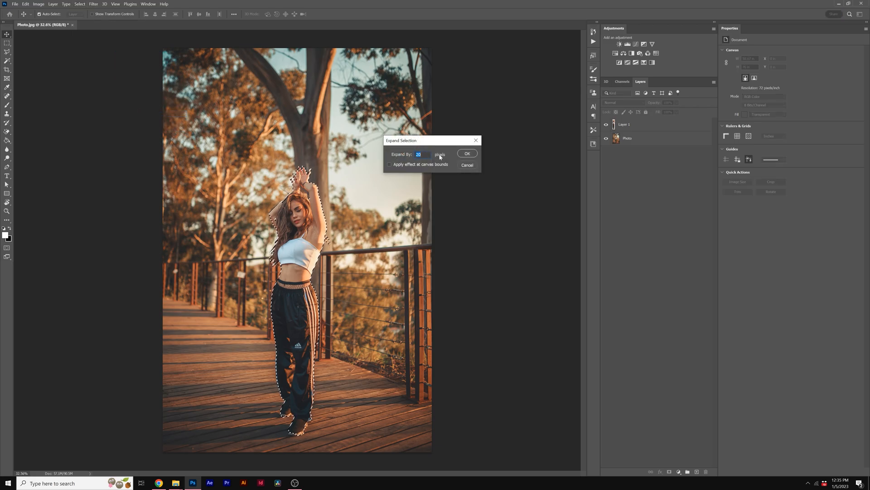
{"action": "left_click", "coordinate": [466, 154]}
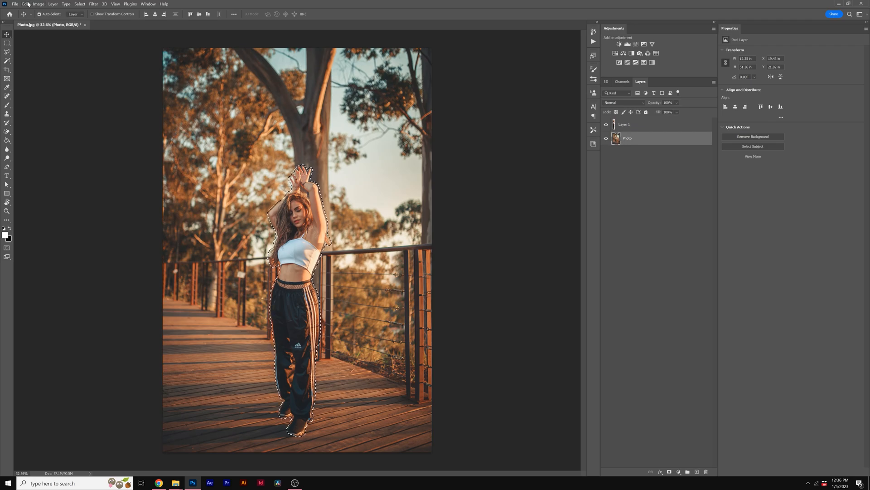
Step: Content-Aware Fill the woman's area onto Photo copy and open the original layer's options
{"action": "left_click", "coordinate": [25, 4]}
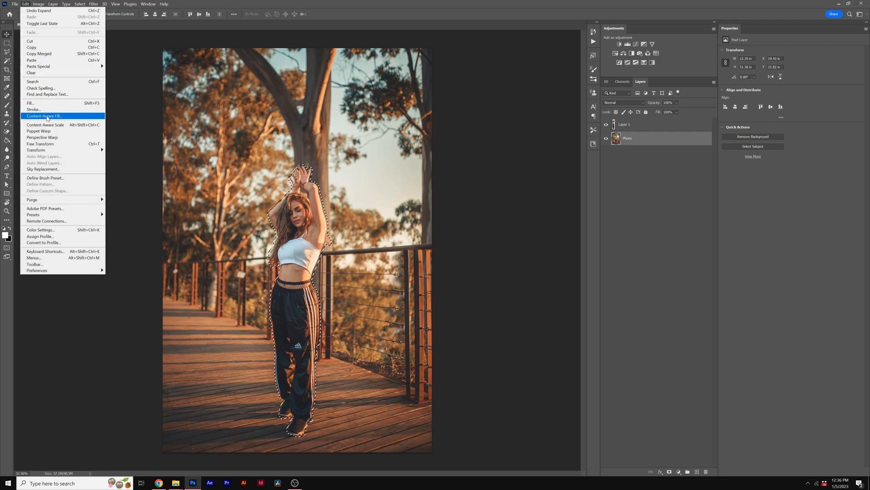
{"action": "left_click", "coordinate": [43, 116]}
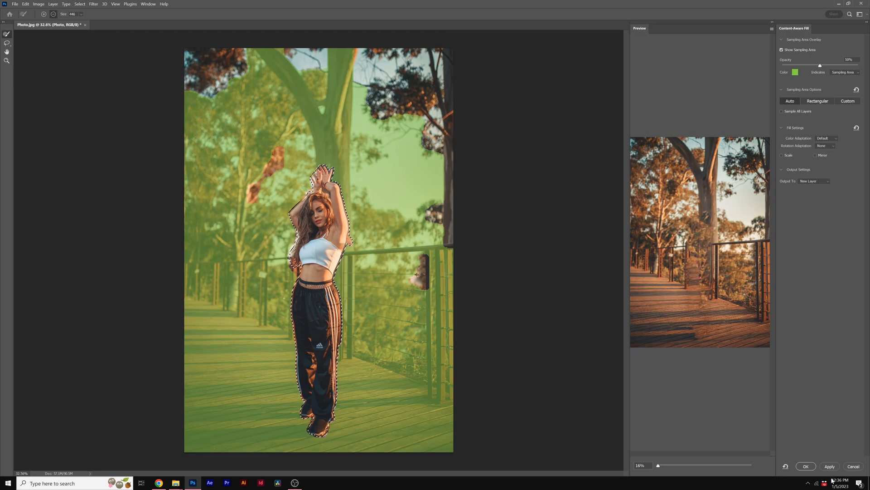
{"action": "left_click", "coordinate": [805, 467]}
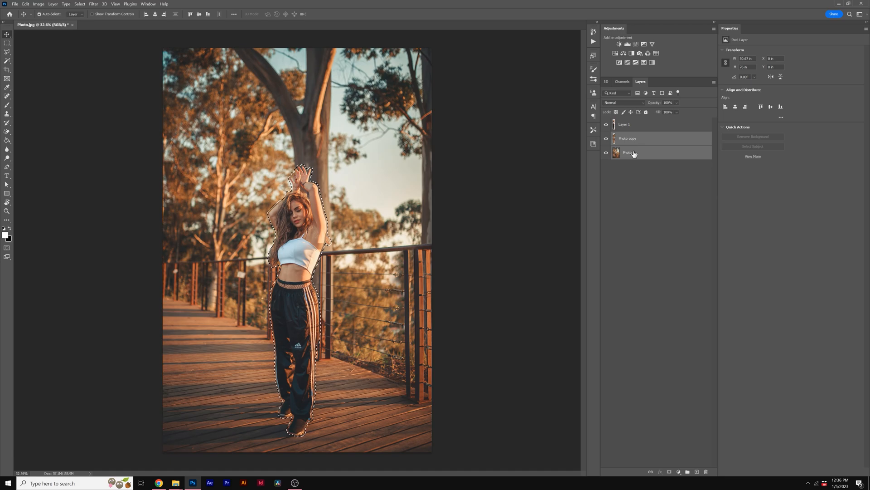
{"action": "right_click", "coordinate": [628, 153]}
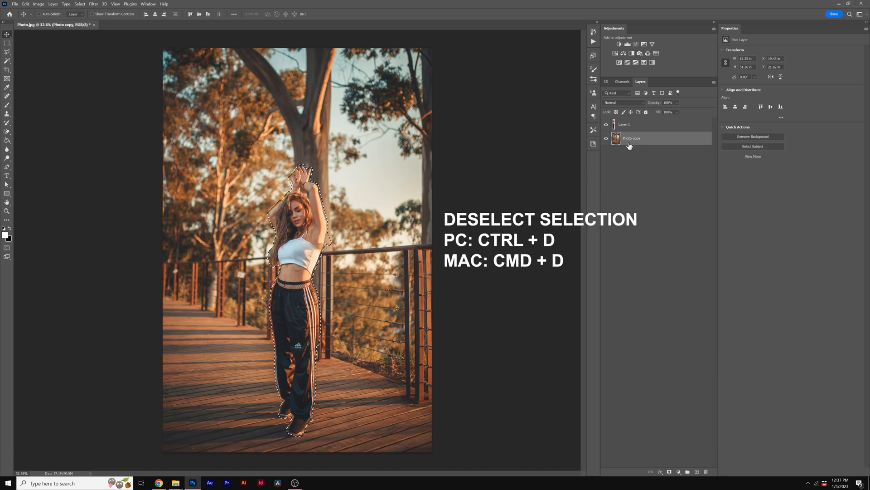
Step: Deselect and apply a Gaussian Blur of about 9.6 pixels to the background
{"action": "key", "text": "ctrl+d"}
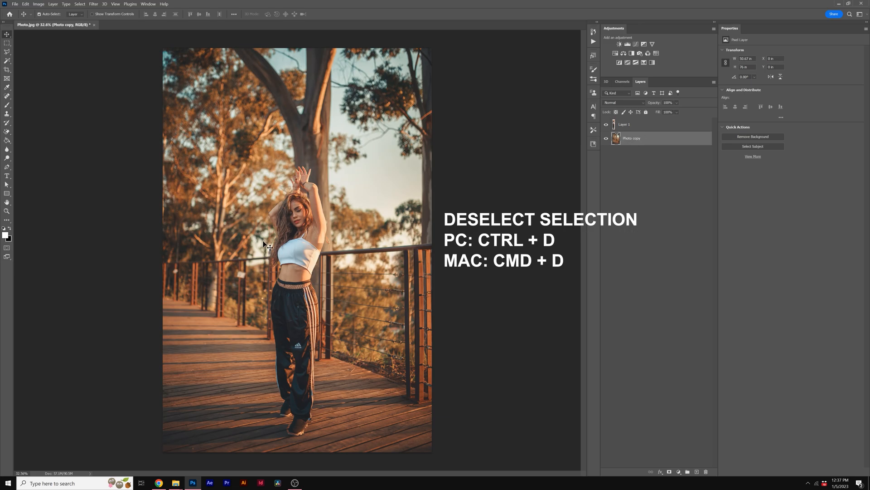
{"action": "left_click", "coordinate": [93, 4]}
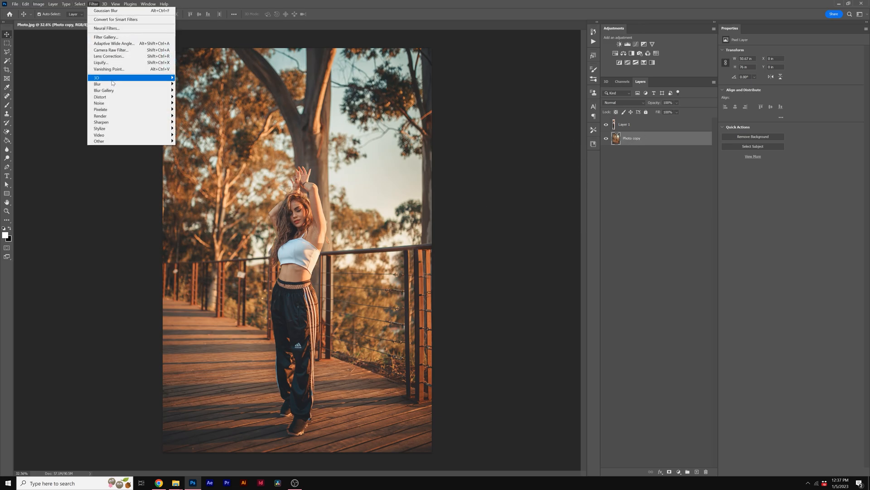
{"action": "left_click", "coordinate": [105, 11]}
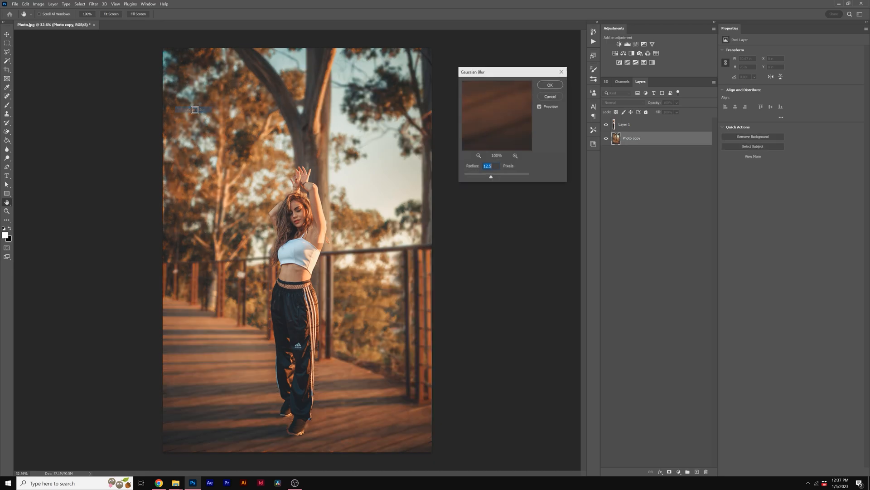
{"action": "left_click_drag", "start_coordinate": [491, 176], "coordinate": [513, 176]}
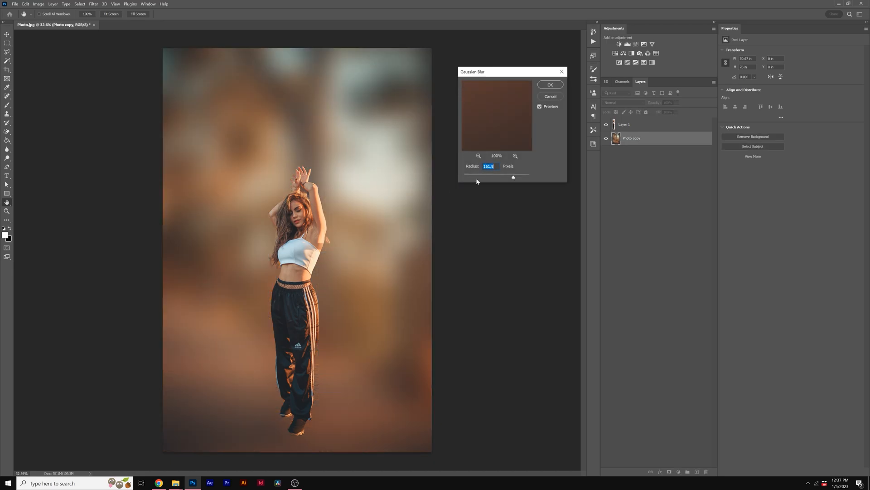
{"action": "left_click_drag", "start_coordinate": [513, 176], "coordinate": [489, 178]}
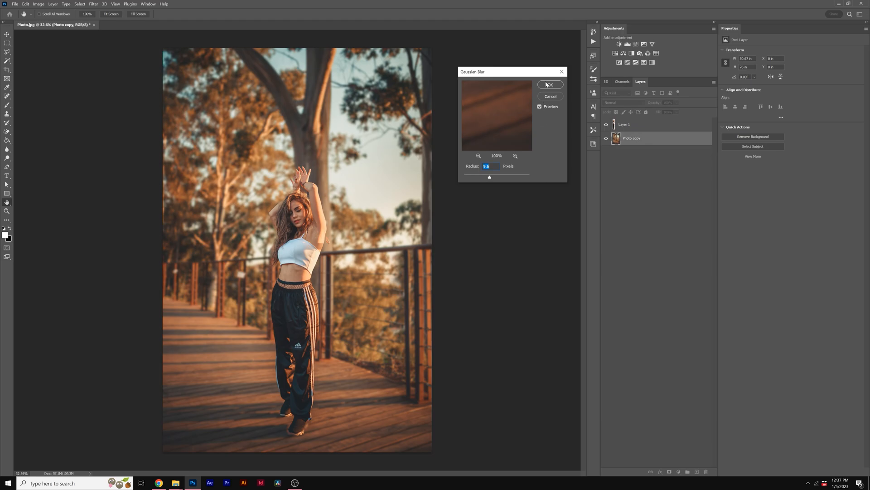
{"action": "left_click", "coordinate": [549, 85]}
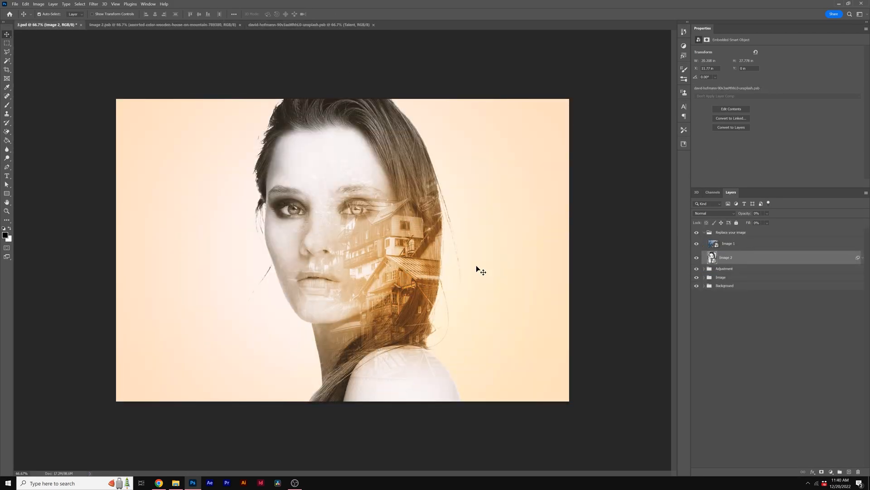
Step: Bring the Pop Art Photo Template document tab to the front
{"action": "left_click", "coordinate": [166, 25]}
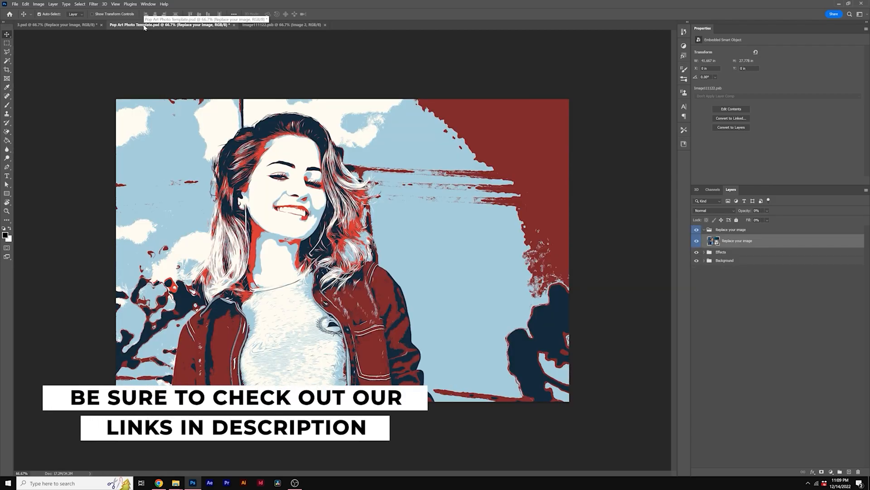